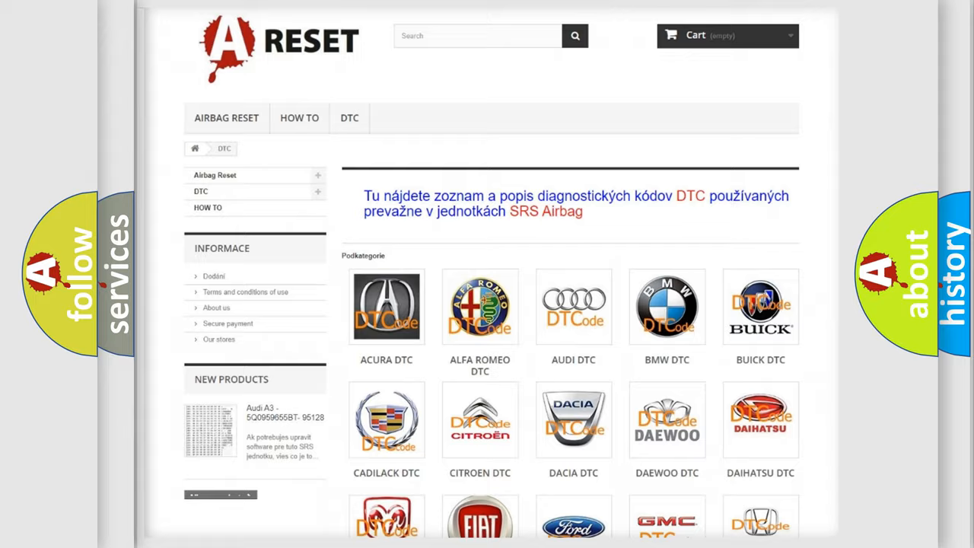
pyautogui.scroll(-3)
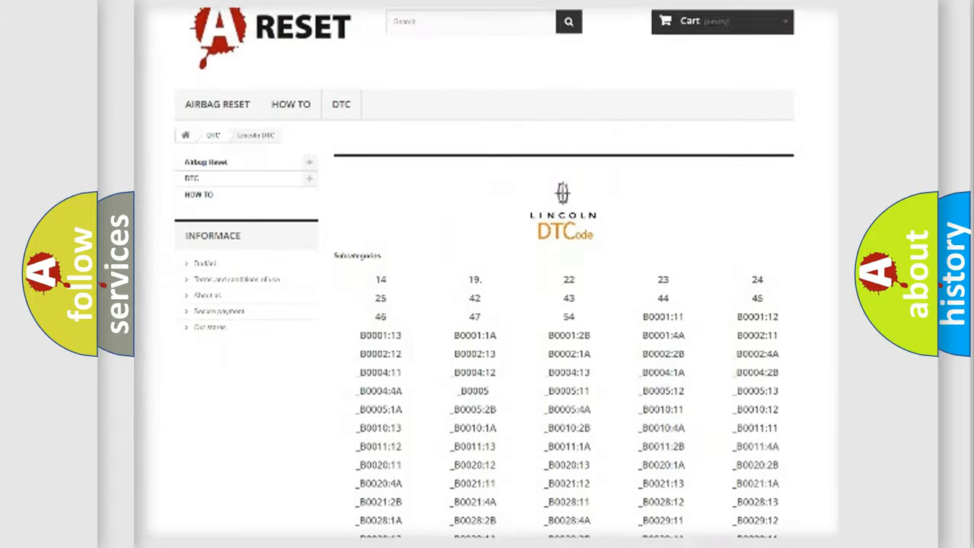
pyautogui.scroll(-3)
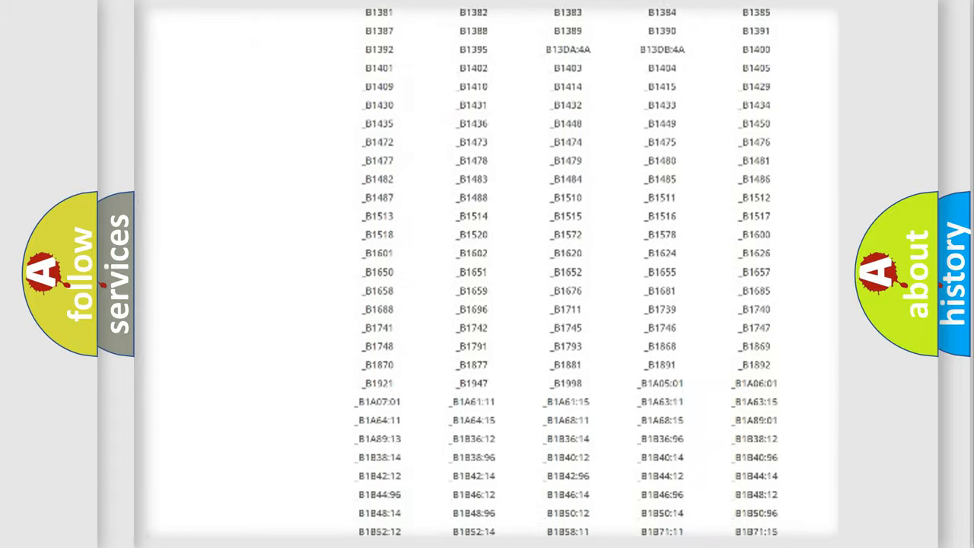